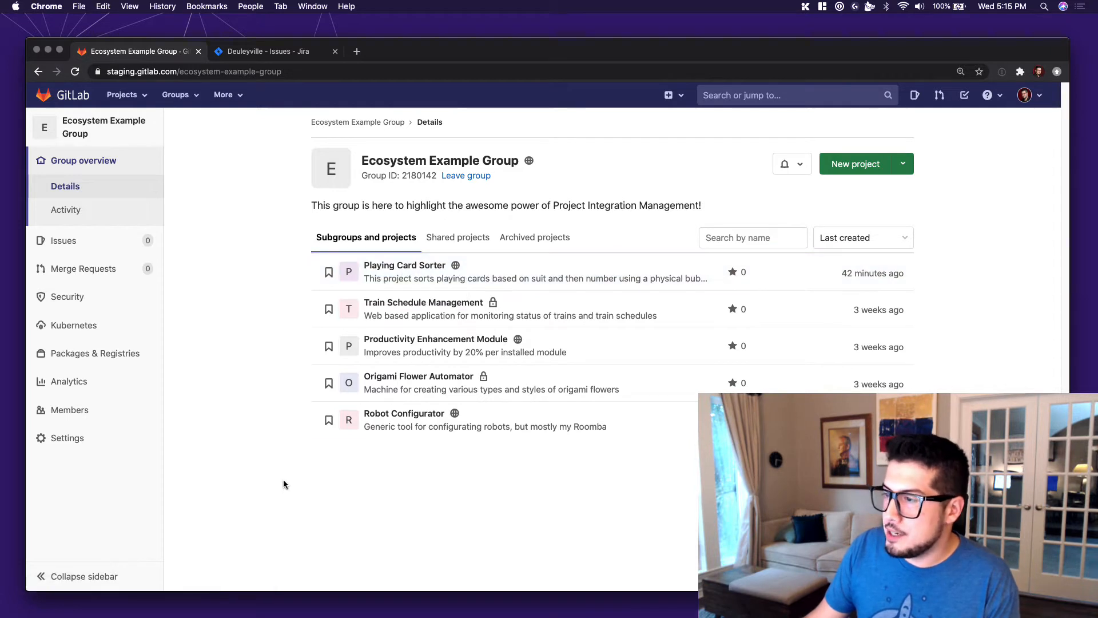
mouse_move(274, 382)
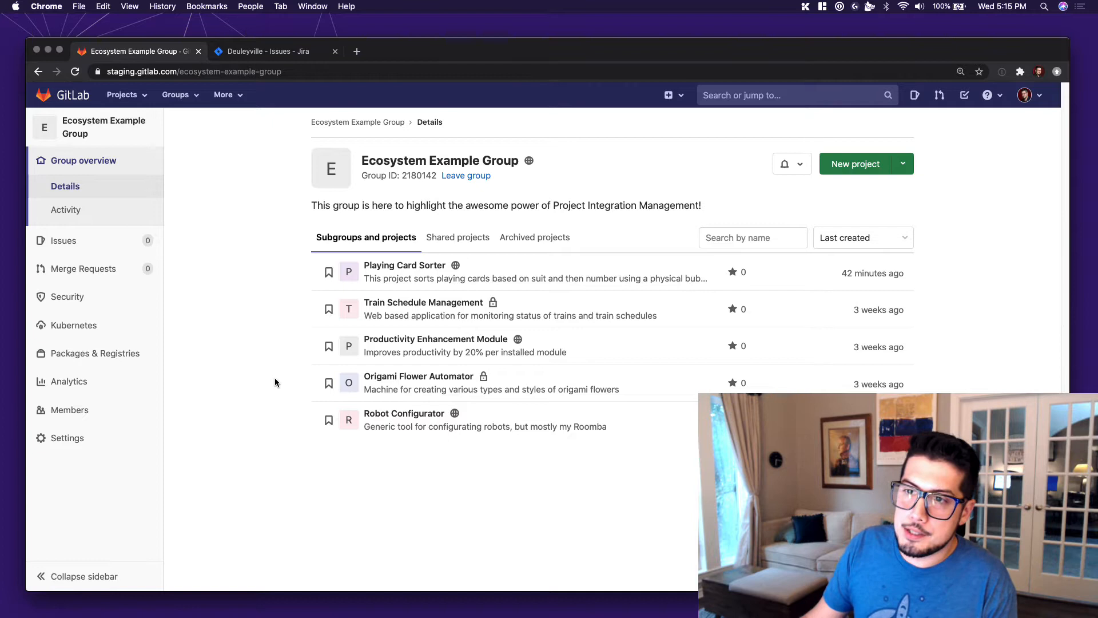
mouse_move(253, 369)
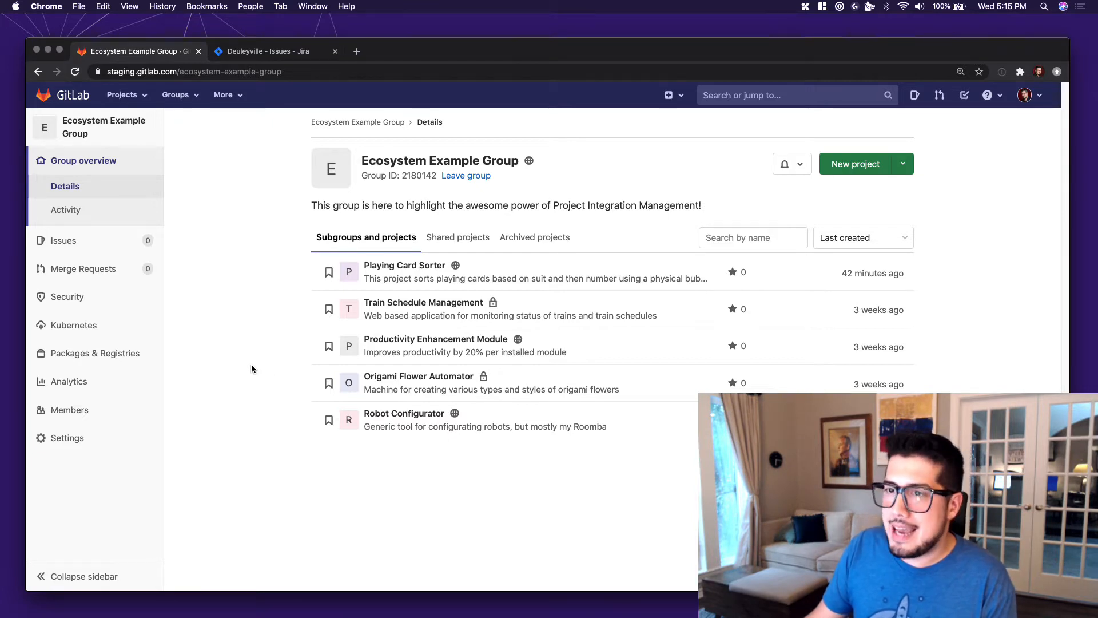
- Open the Playing Card Sorter project from the group's project list
left_click(404, 265)
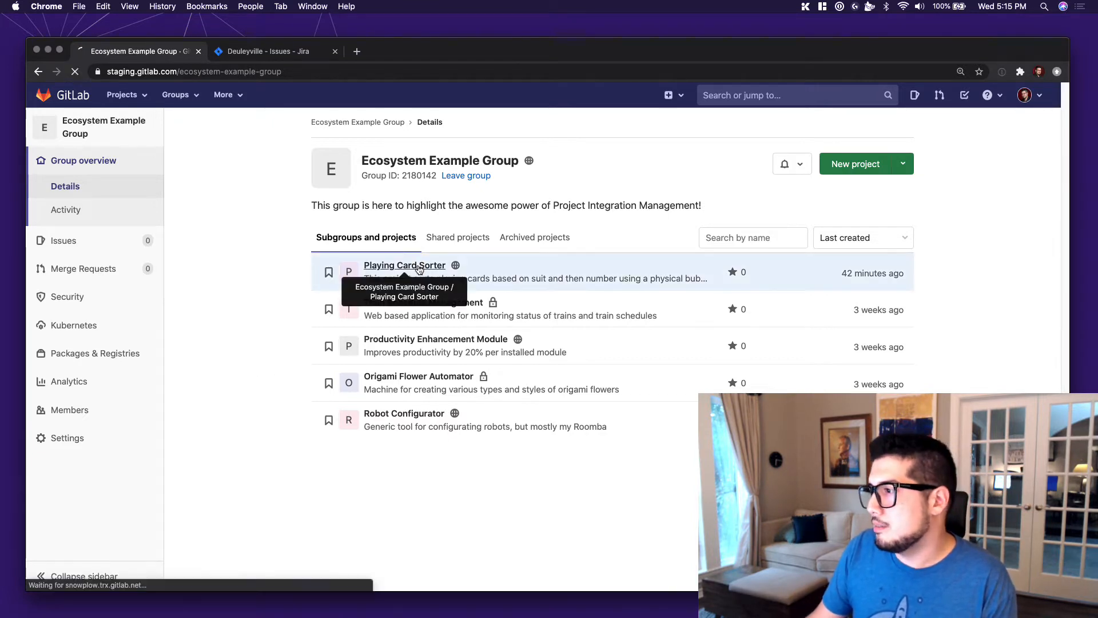
left_click(404, 265)
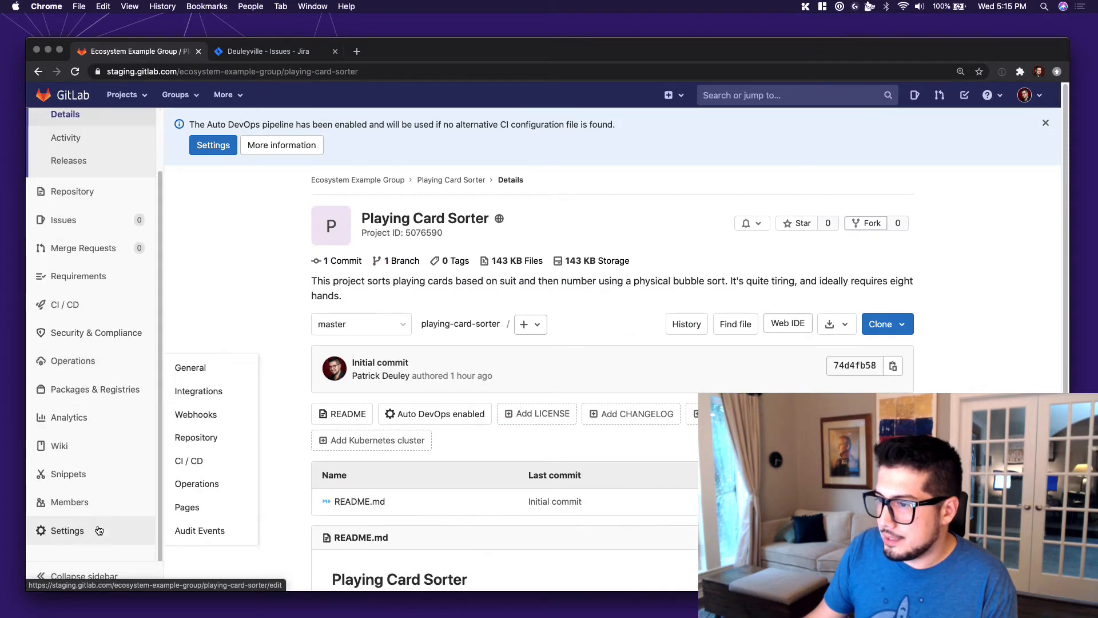
- Check the project's integrations list for Jira, then return to Ecosystem Example Group
left_click(198, 391)
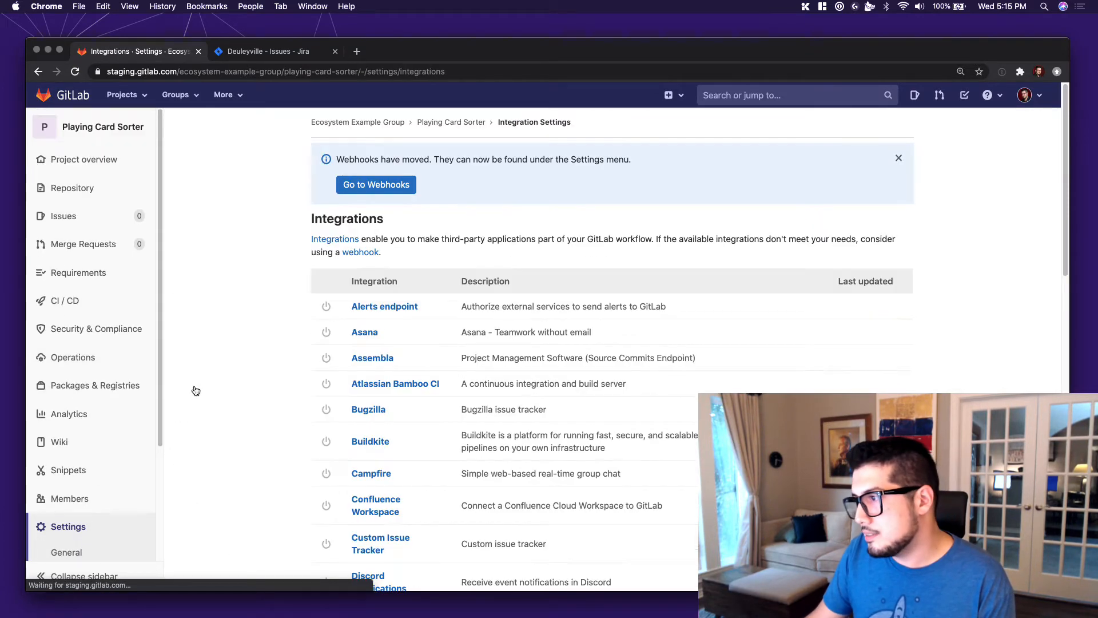
scroll("down", 3)
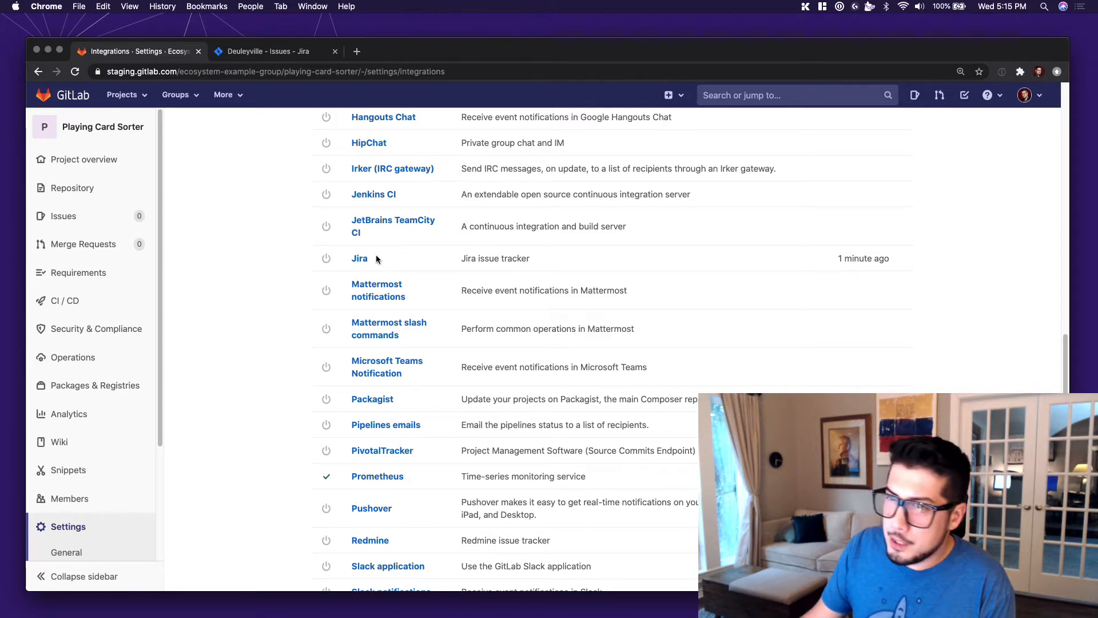
scroll("up", 3)
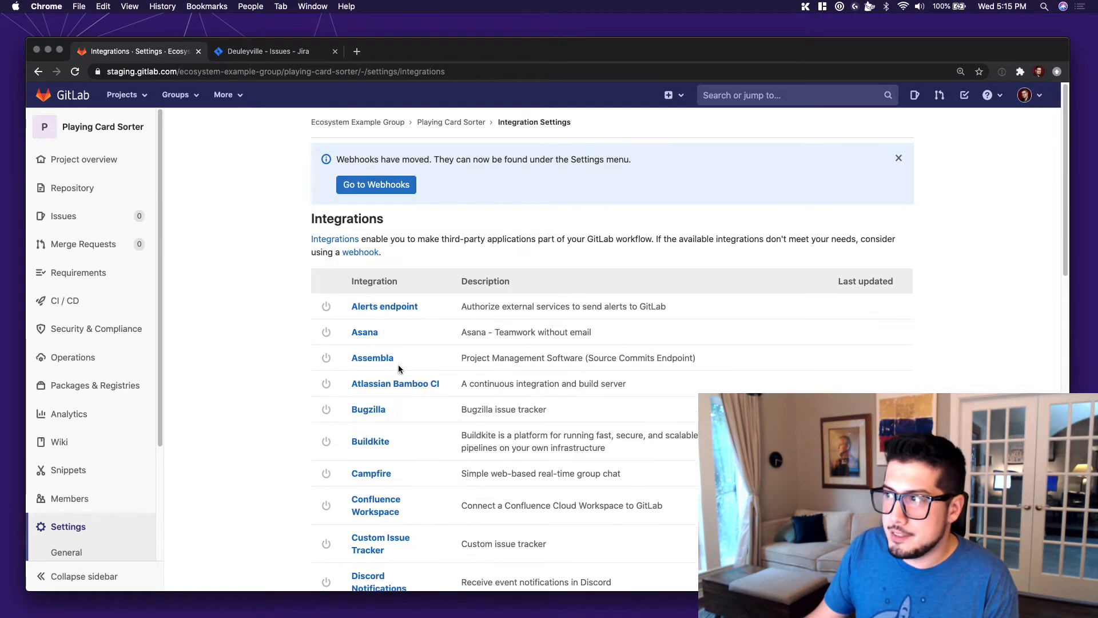
left_click(357, 122)
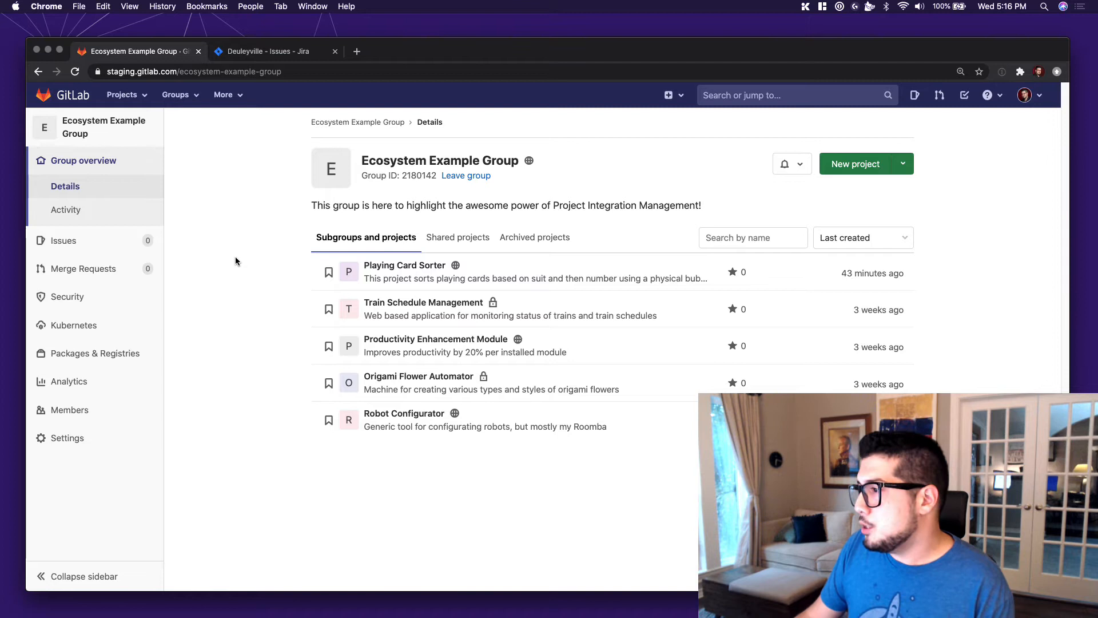
mouse_move(227, 303)
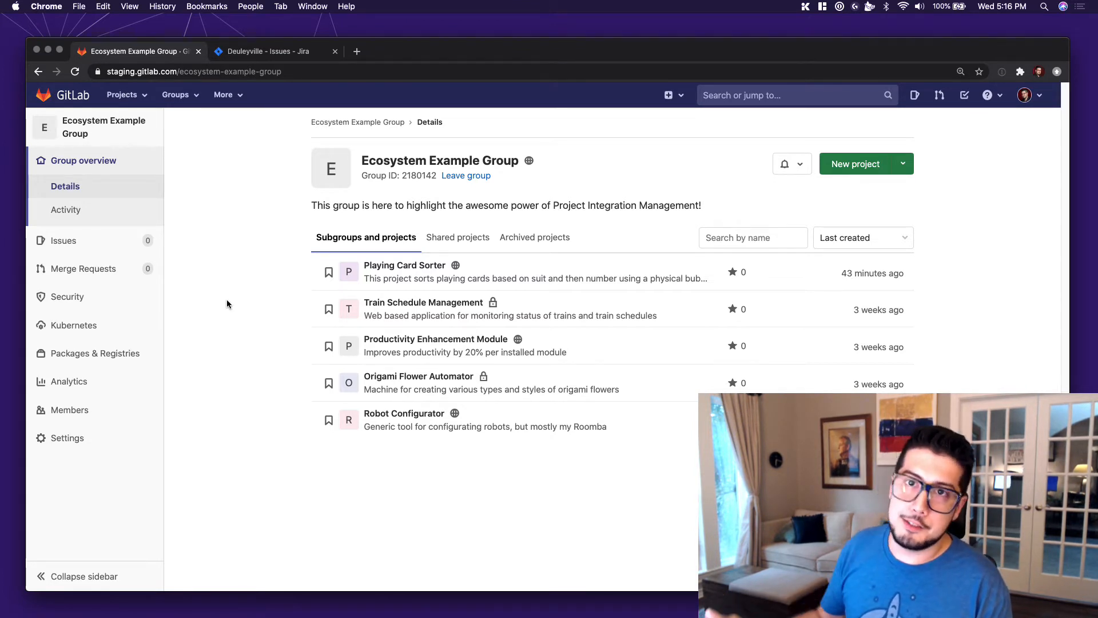
- Open the Jira entry in the Ecosystem Example Group's integration settings
left_click(66, 438)
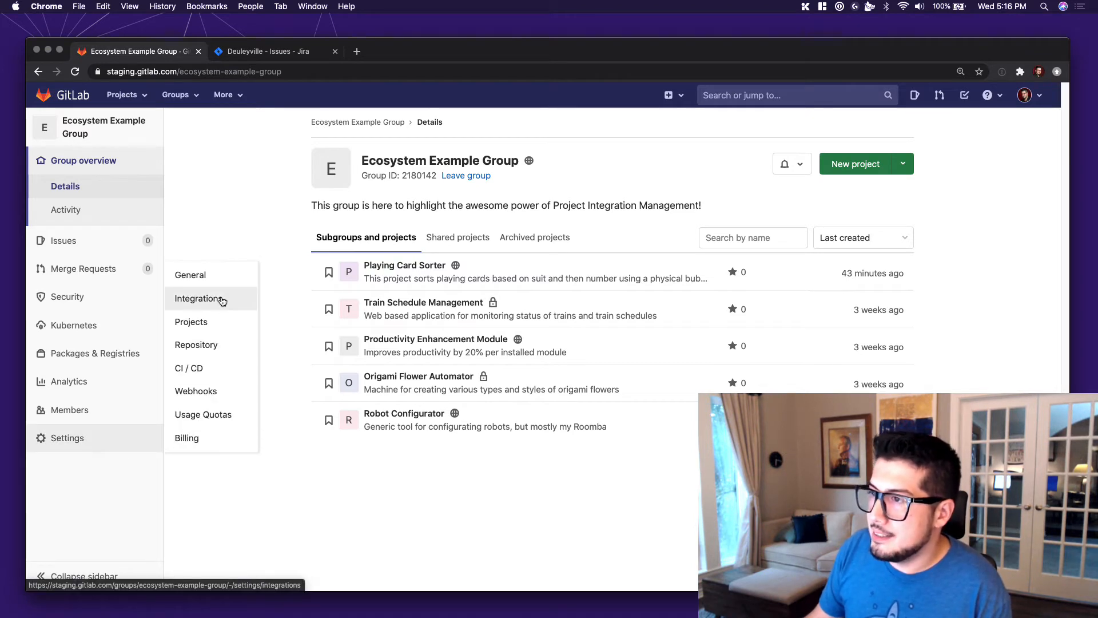
left_click(201, 298)
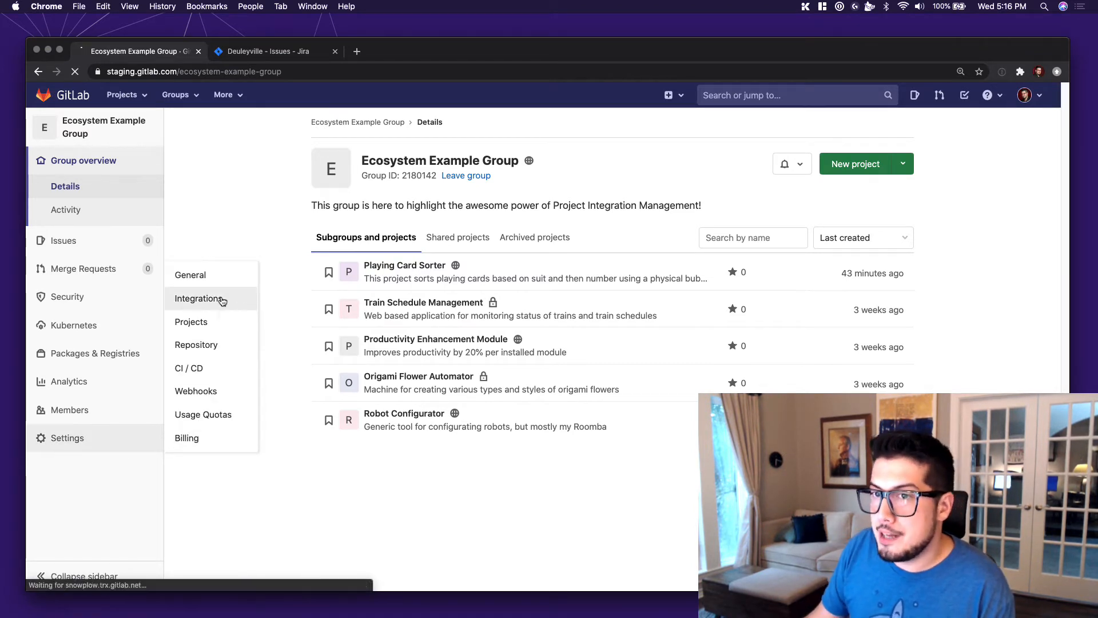
left_click(200, 299)
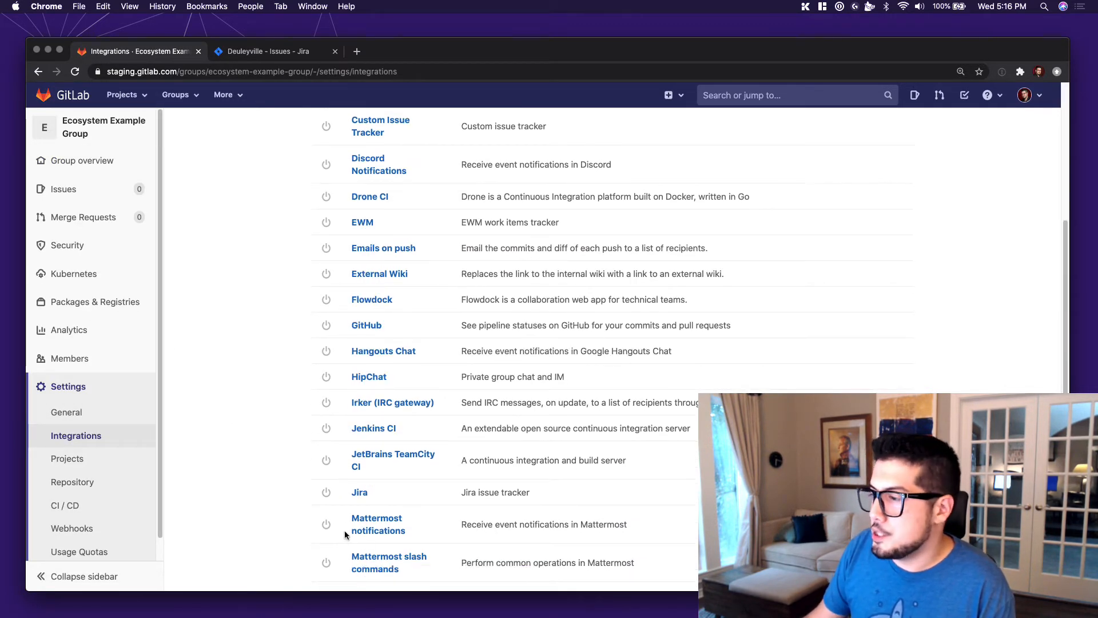
left_click(359, 492)
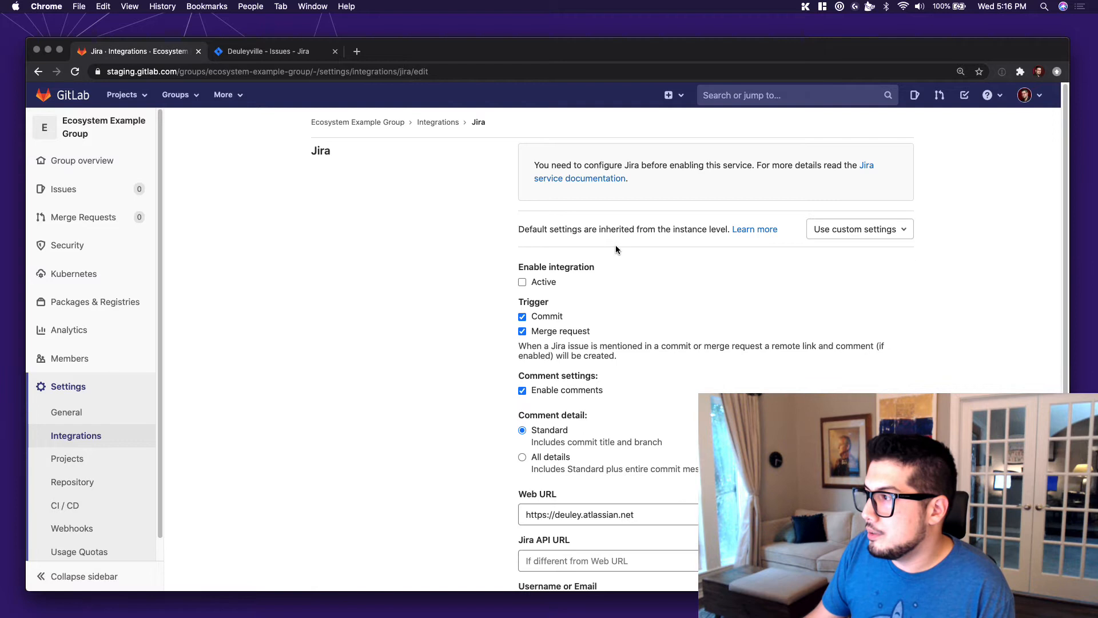
- Mark the group Jira integration Active, save, and confirm updating inheriting projects' defaults
left_click(521, 282)
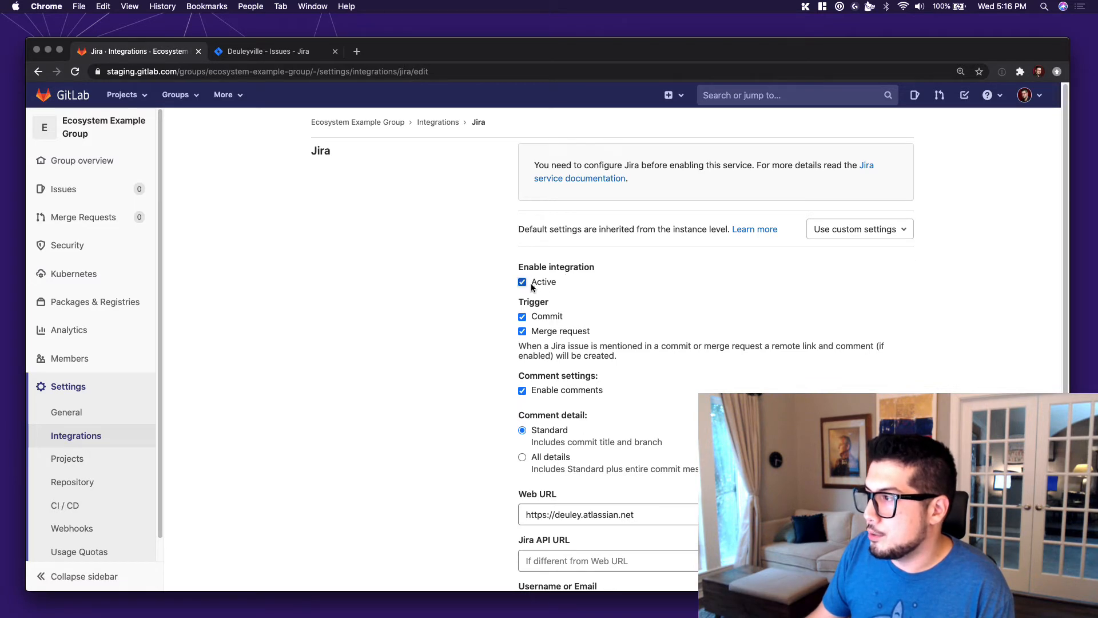
scroll("down", 3)
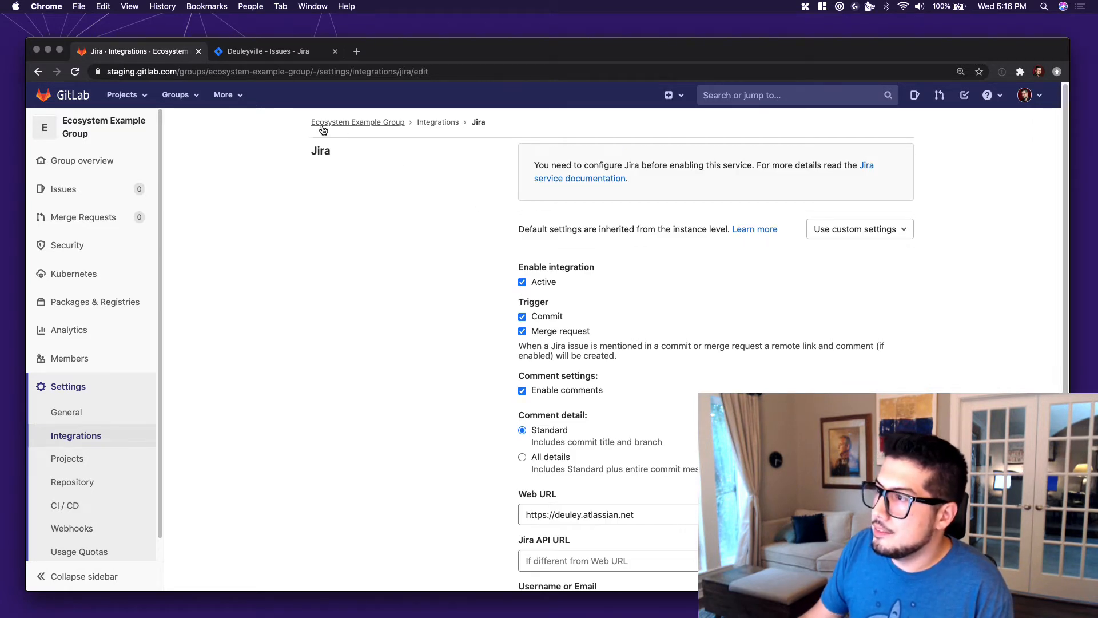
mouse_move(437, 121)
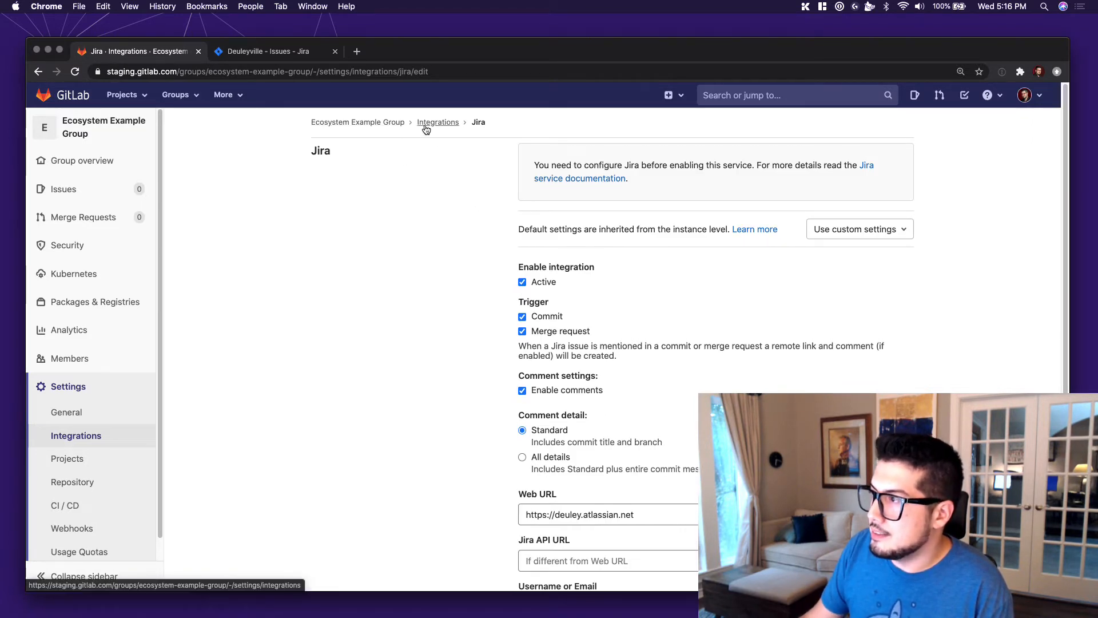
scroll("down", 3)
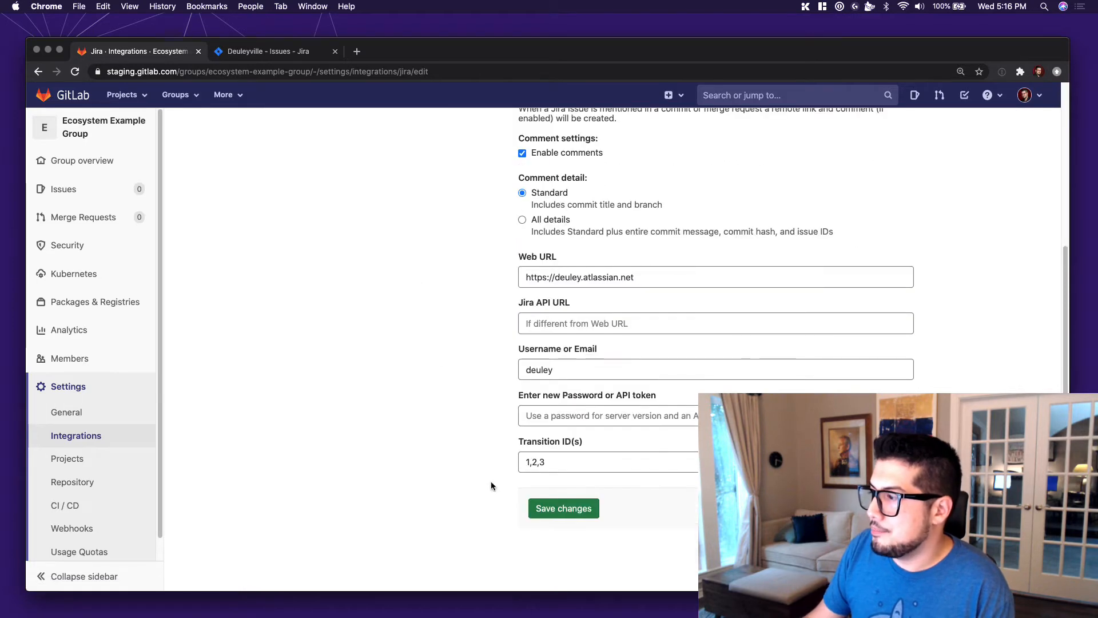
left_click(563, 508)
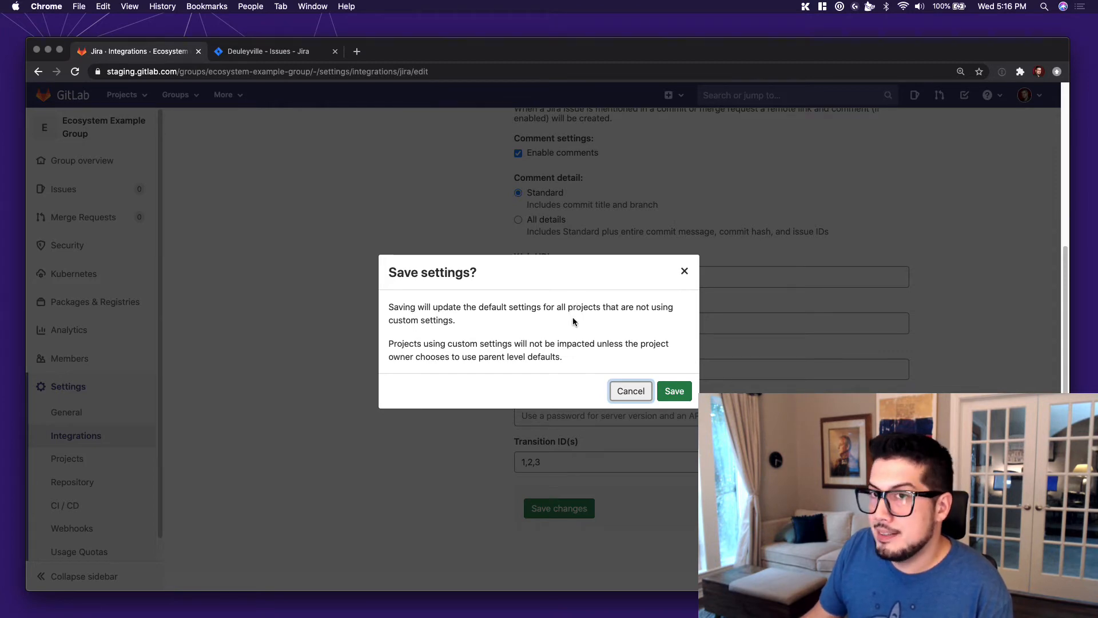
left_click(673, 391)
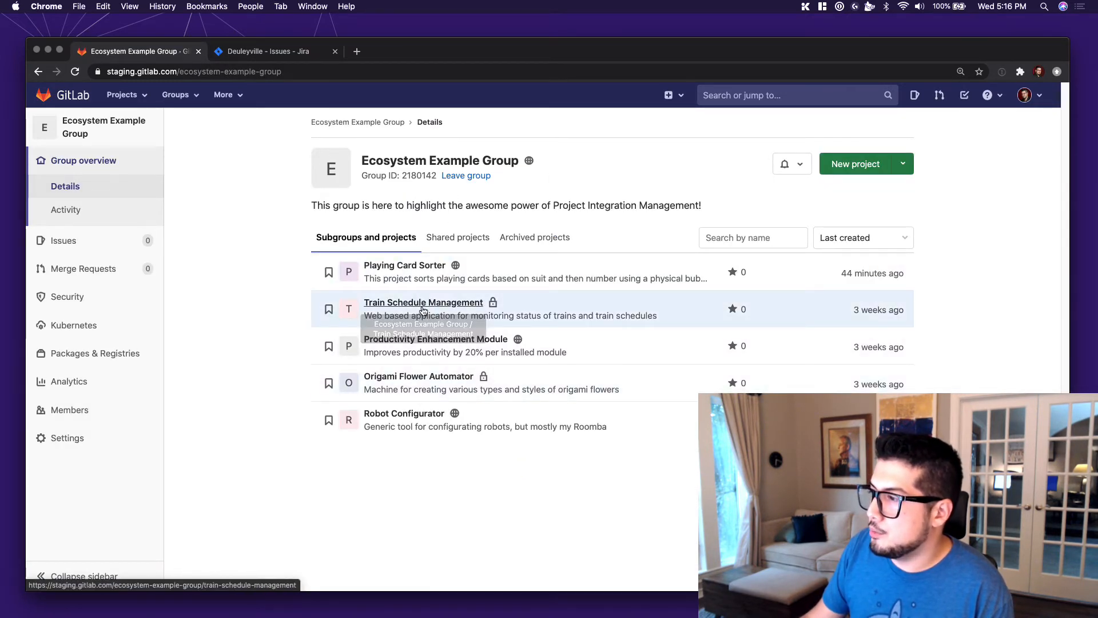
- Visit Productivity Enhancement Module, then go back and open Origami Flower Automator
left_click(434, 339)
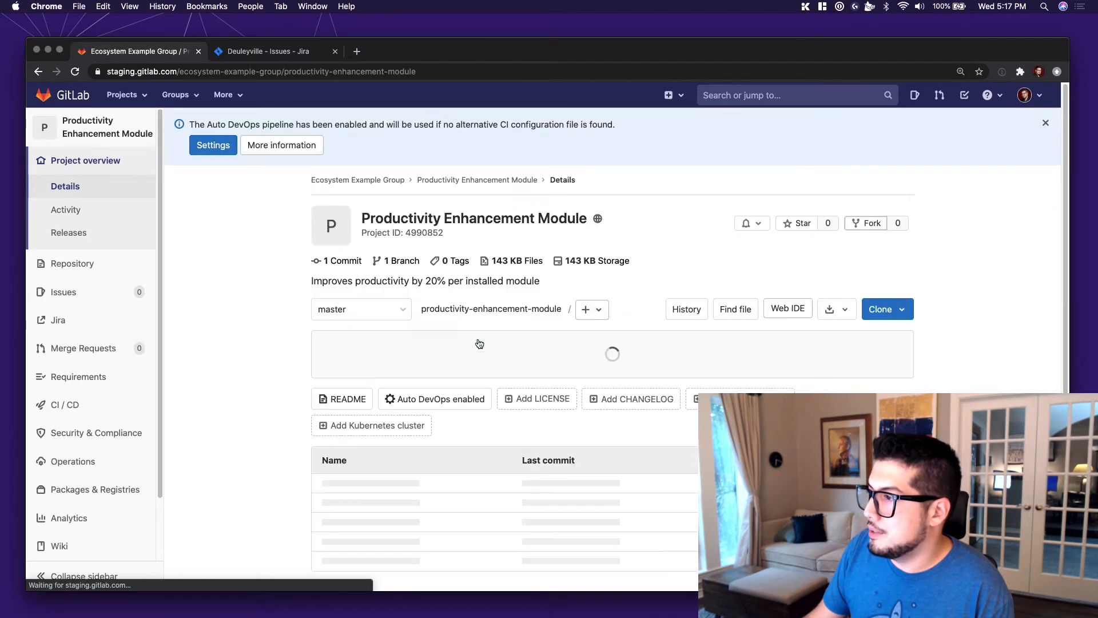
mouse_move(58, 321)
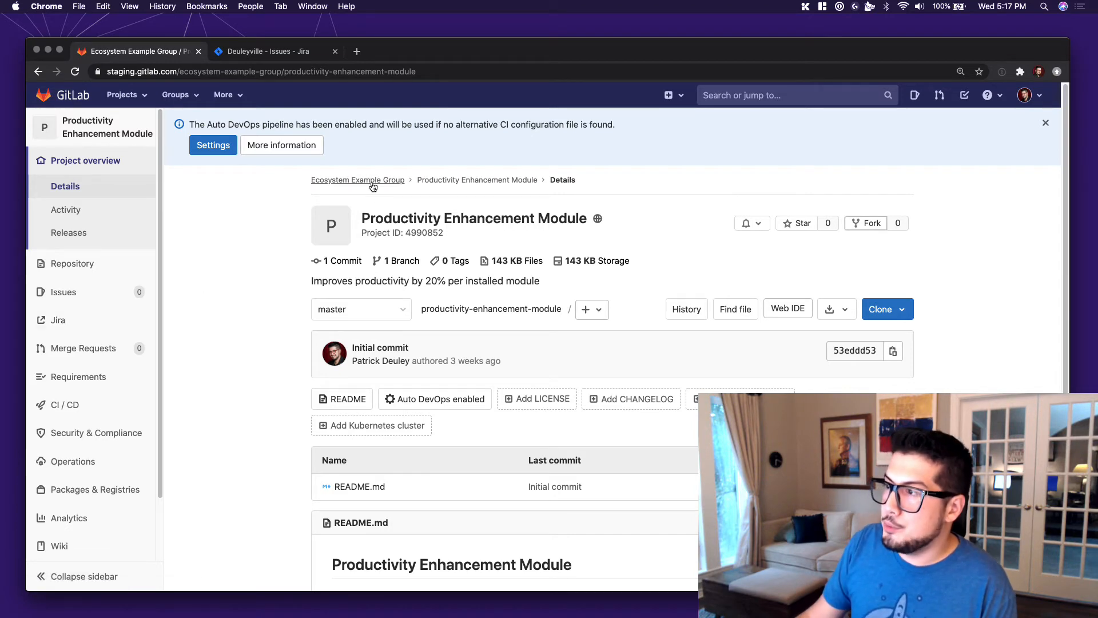
left_click(357, 179)
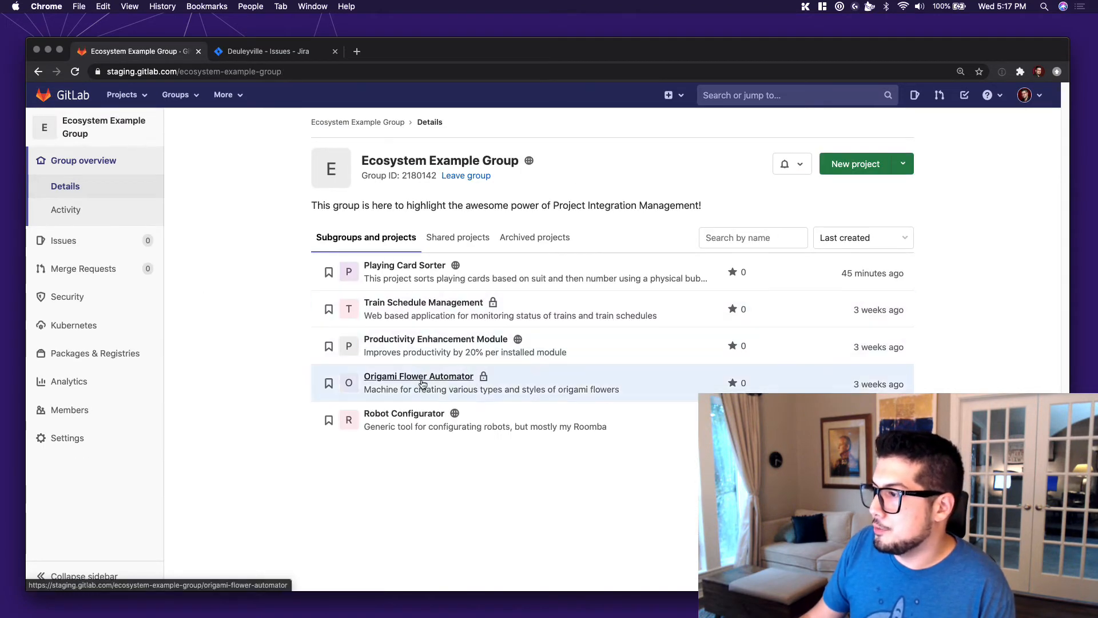
left_click(418, 376)
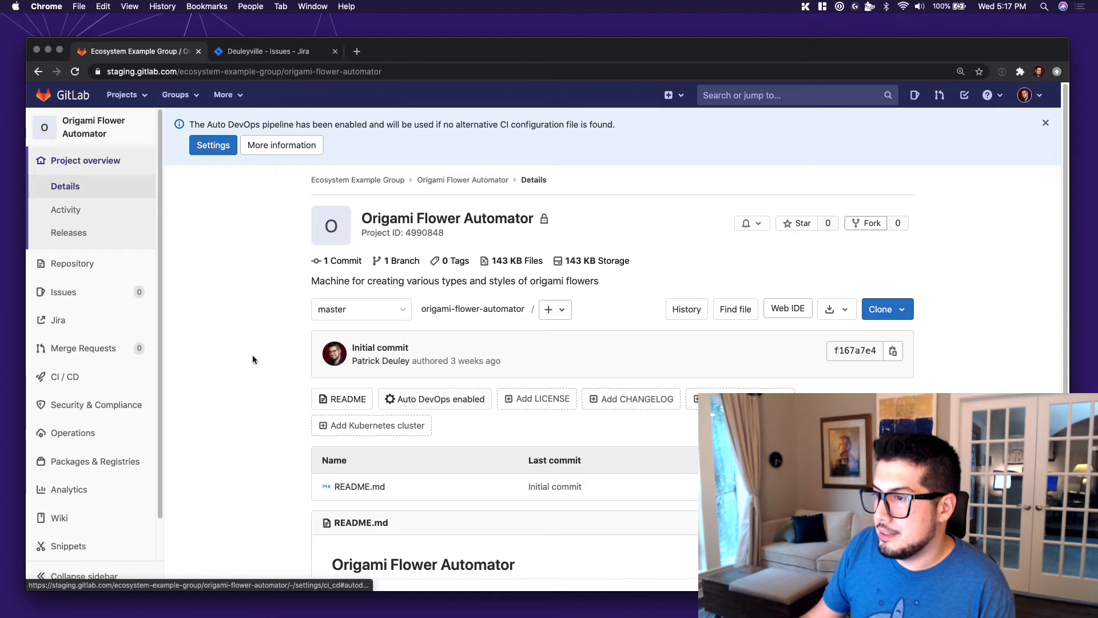
mouse_move(58, 321)
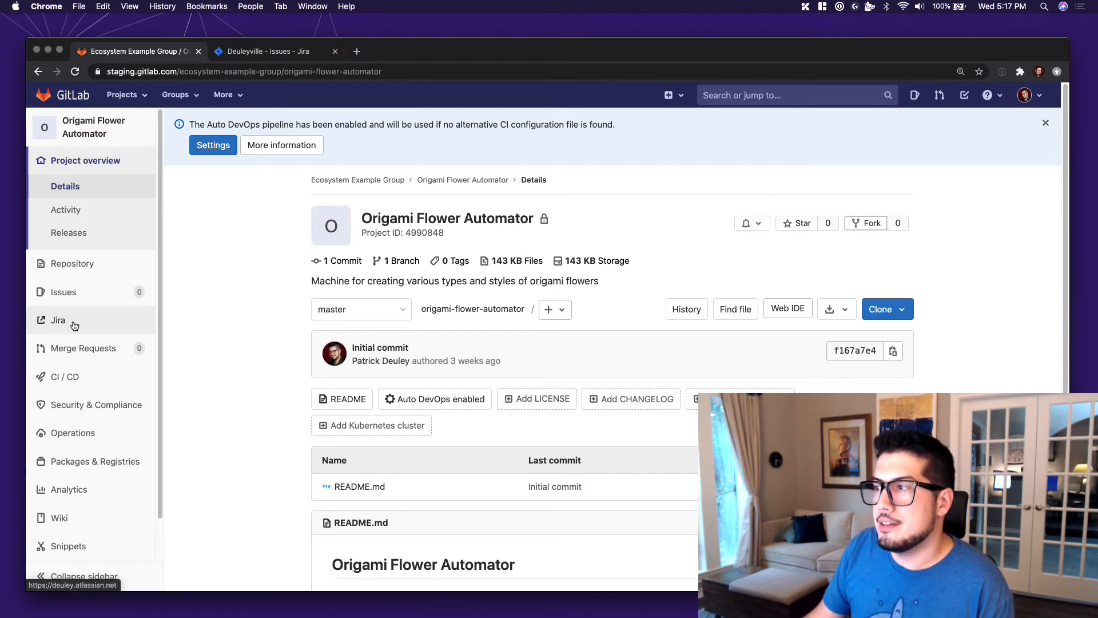
mouse_move(238, 272)
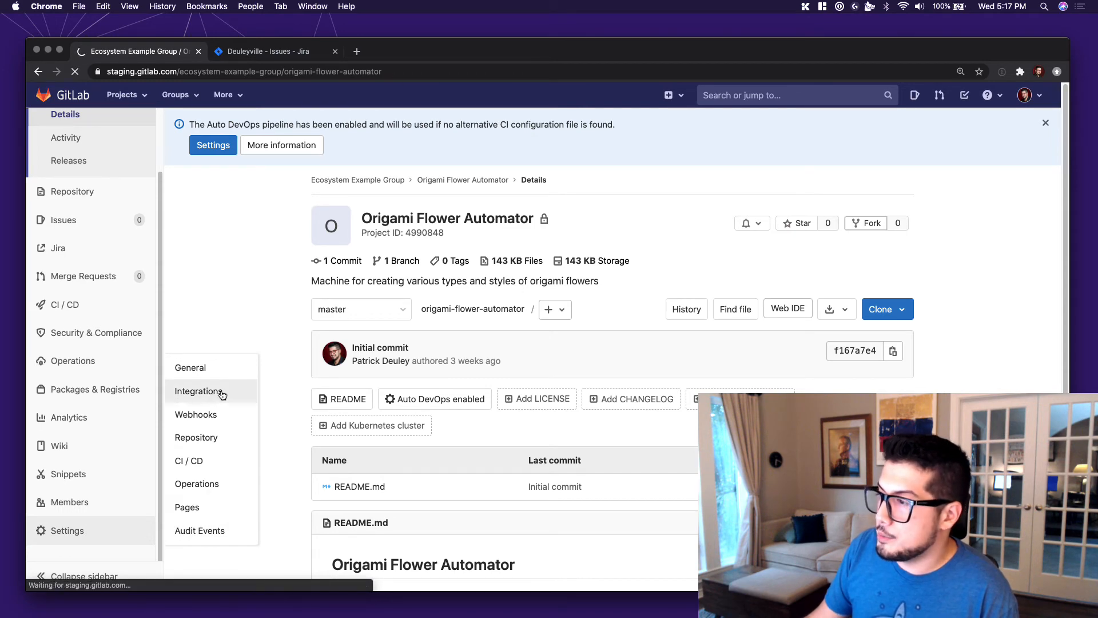
- Open Jira in Origami Flower Automator's integration settings
left_click(200, 391)
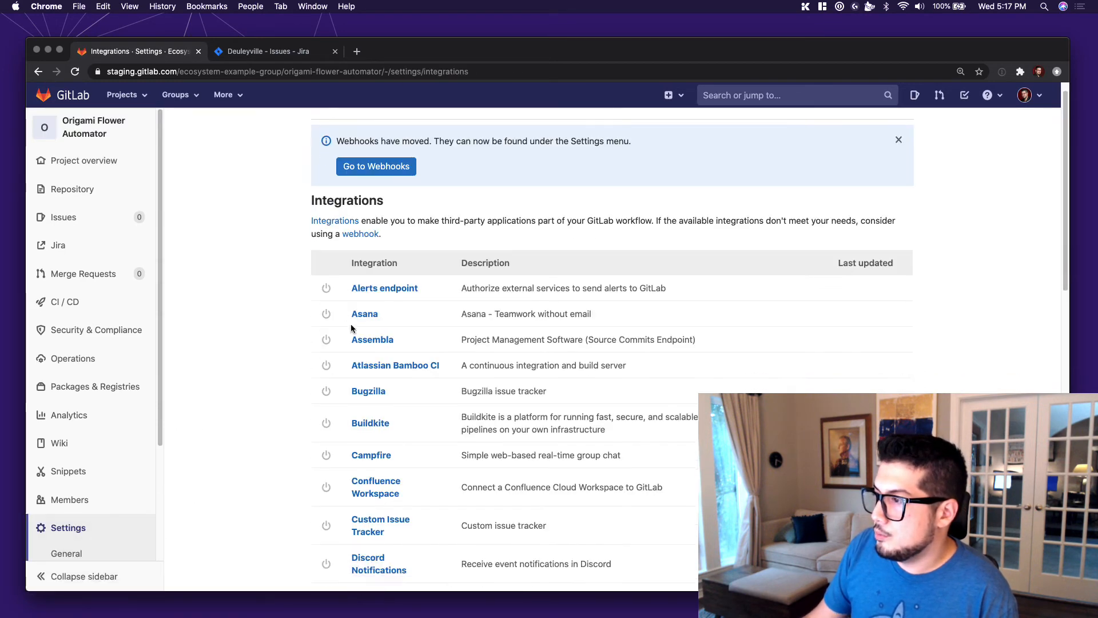
scroll("down", 3)
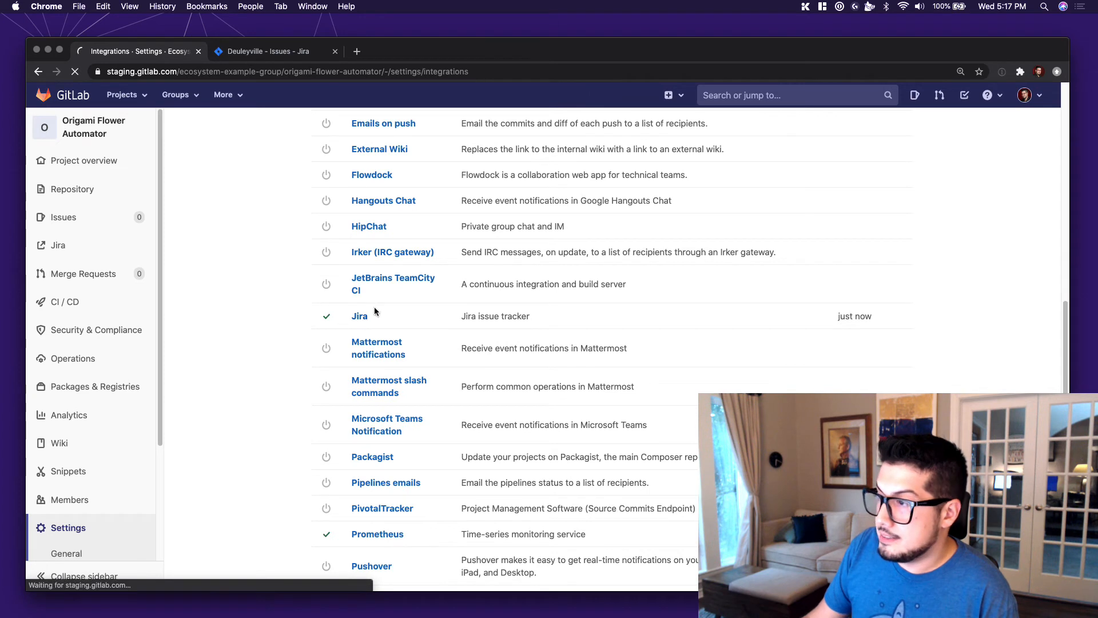
left_click(359, 316)
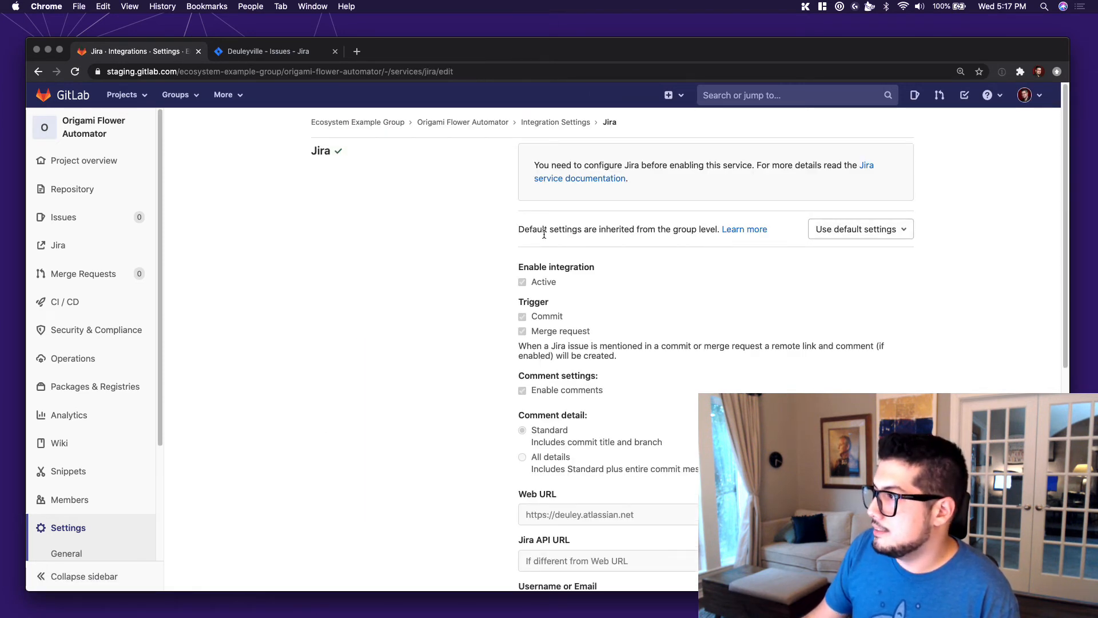
mouse_move(704, 229)
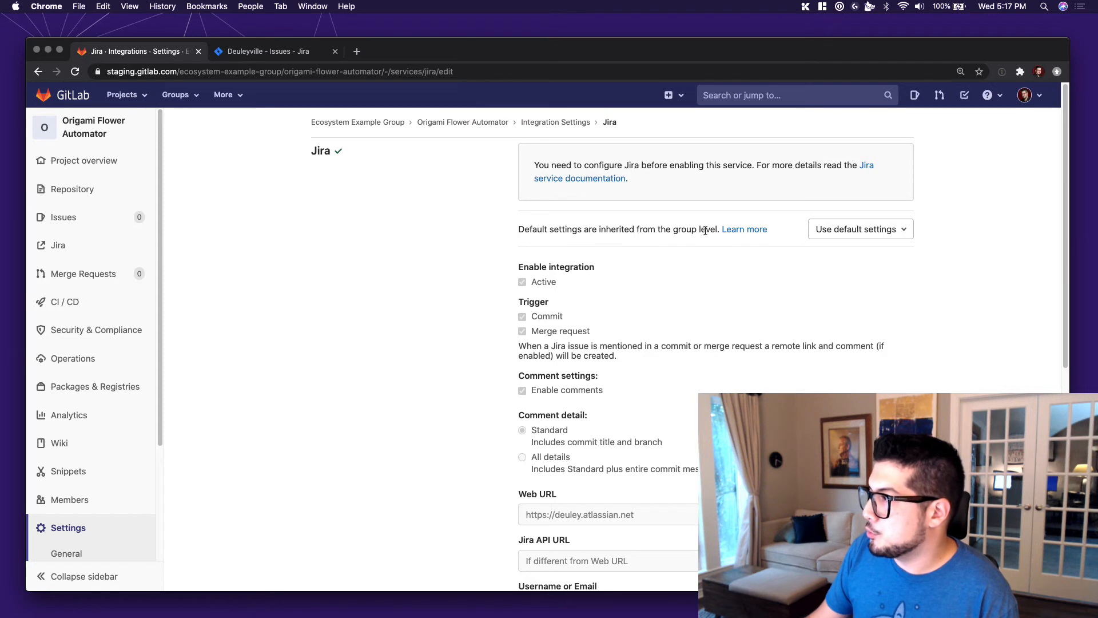
- Switch Jira to Use custom settings, uncheck Active, and save the changes
left_click(860, 229)
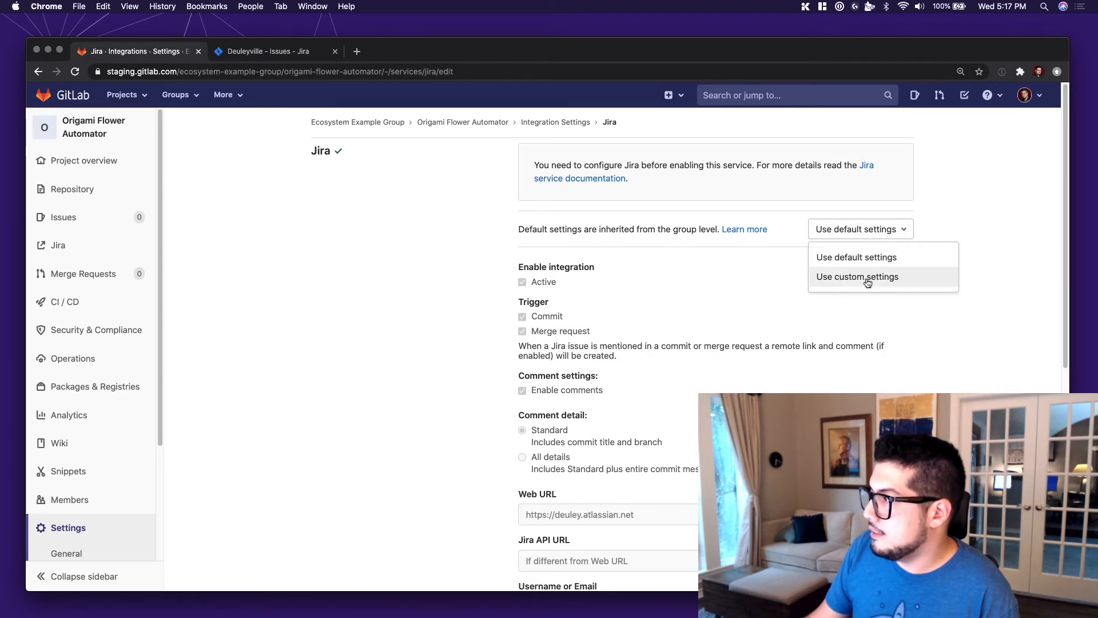
left_click(856, 276)
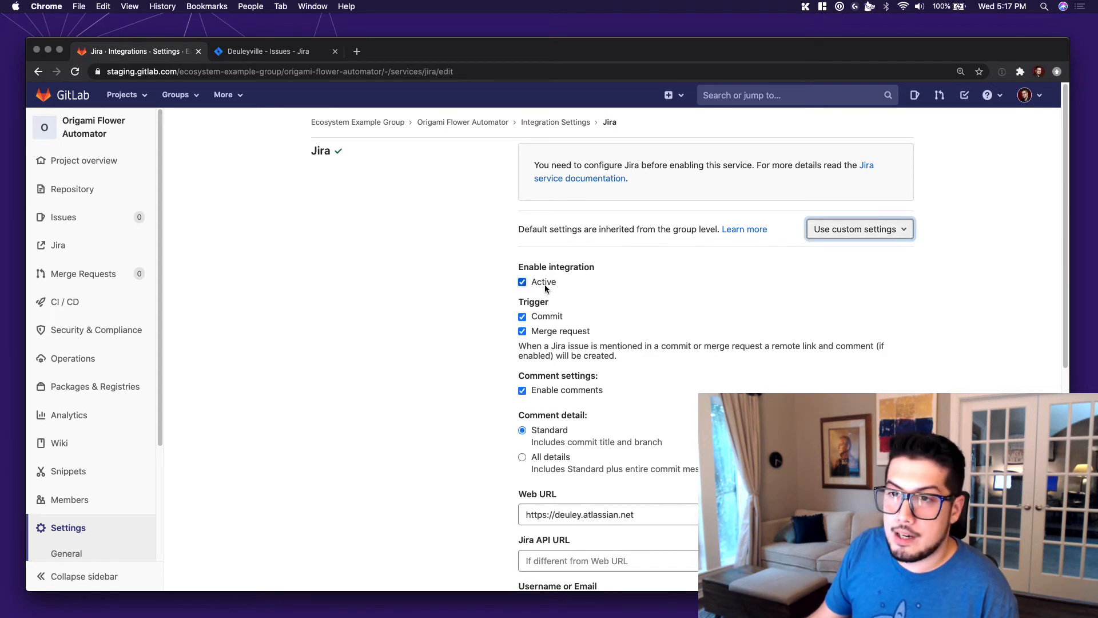
left_click(521, 281)
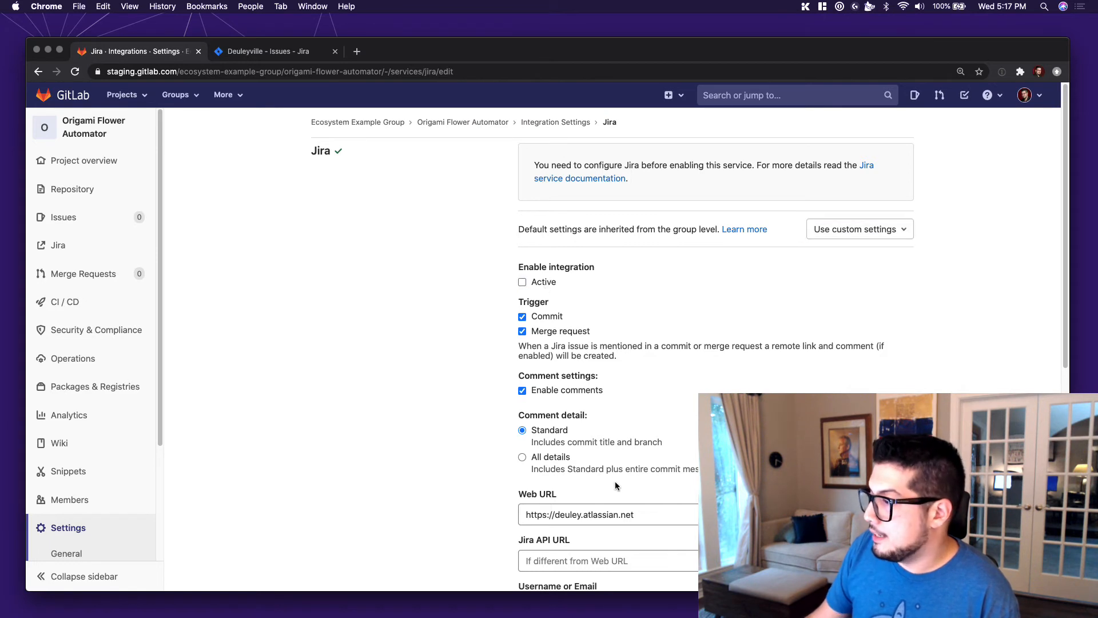
mouse_move(612, 502)
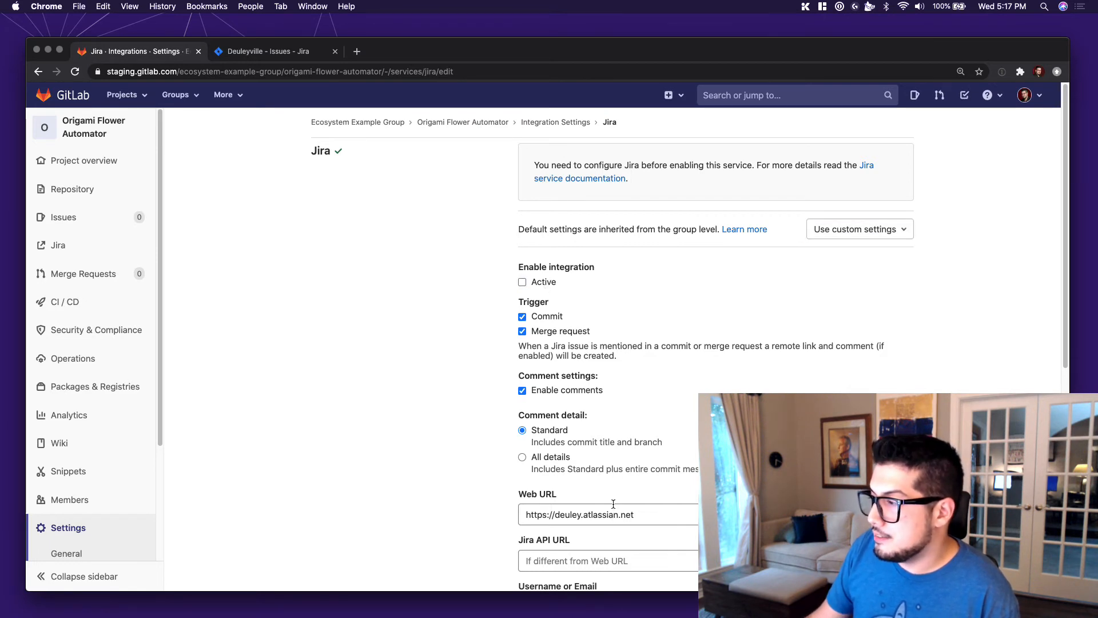
scroll("down", 3)
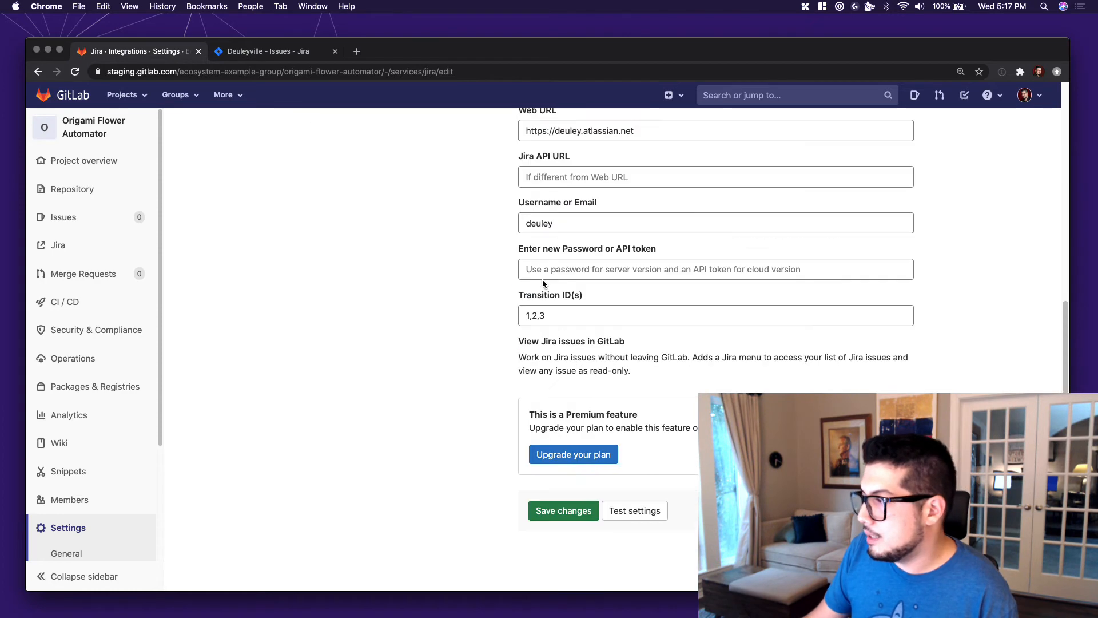
left_click(563, 510)
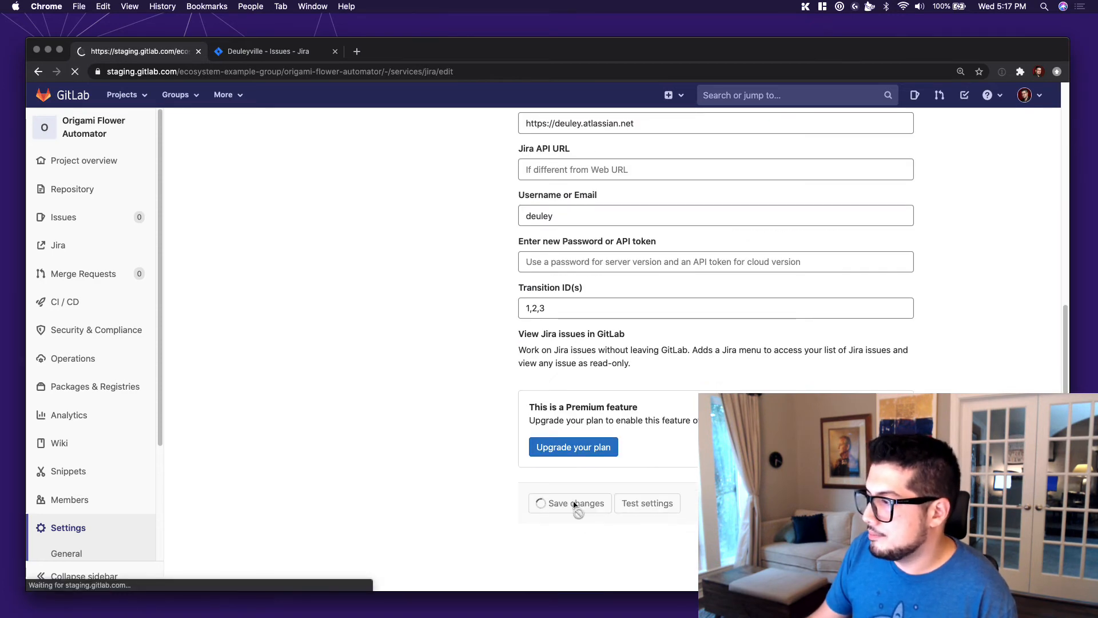
left_click(574, 503)
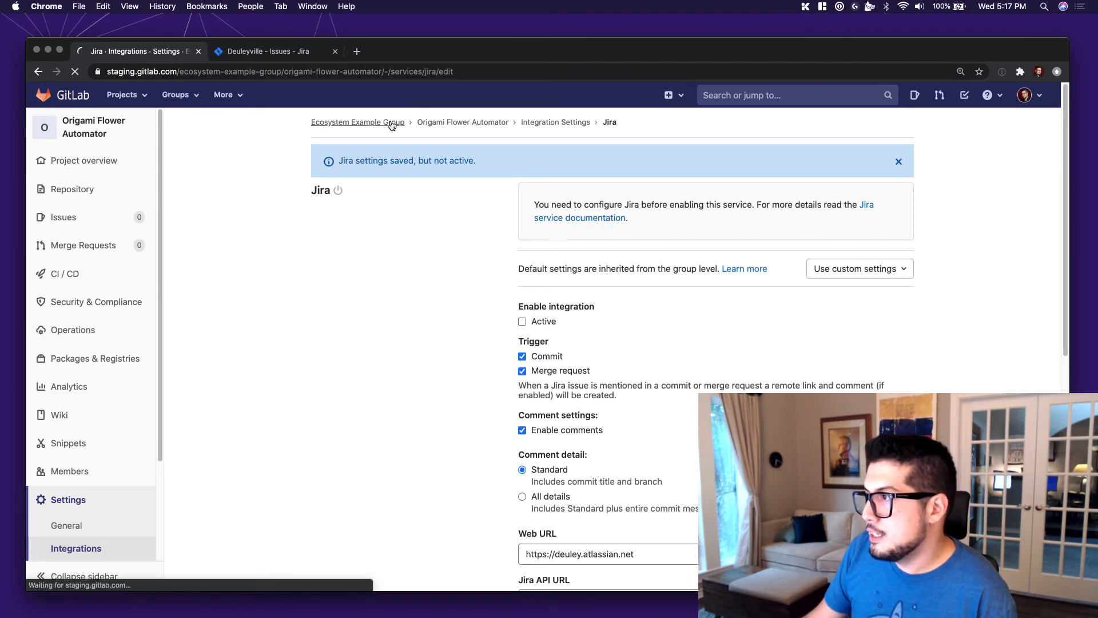
- Go back to the group and open the Train Schedule Management project
left_click(357, 122)
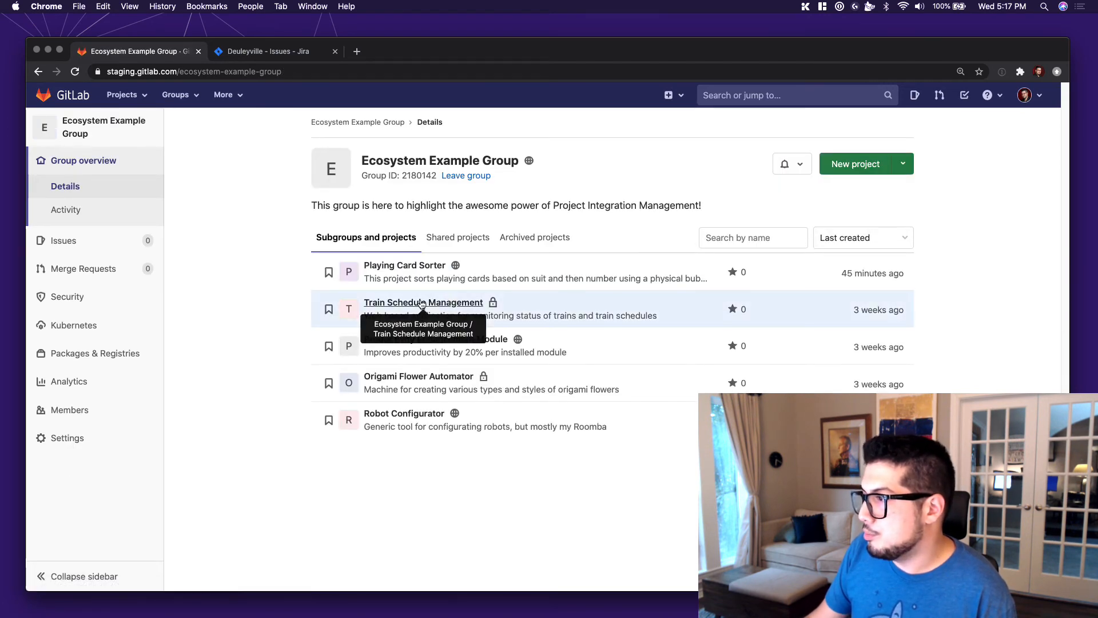
left_click(424, 302)
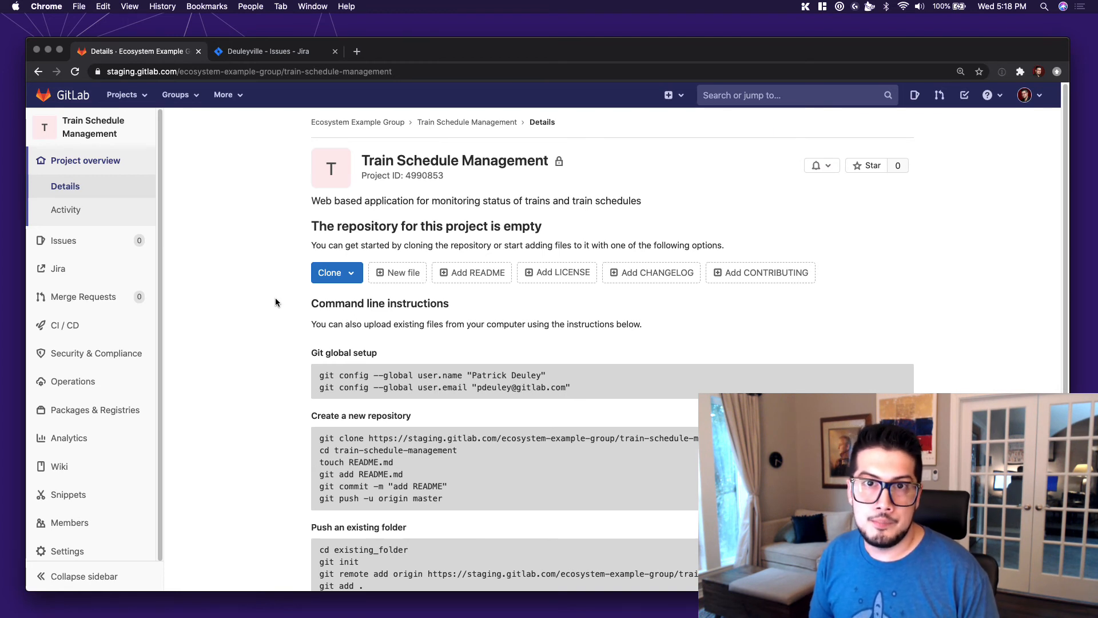
mouse_move(274, 296)
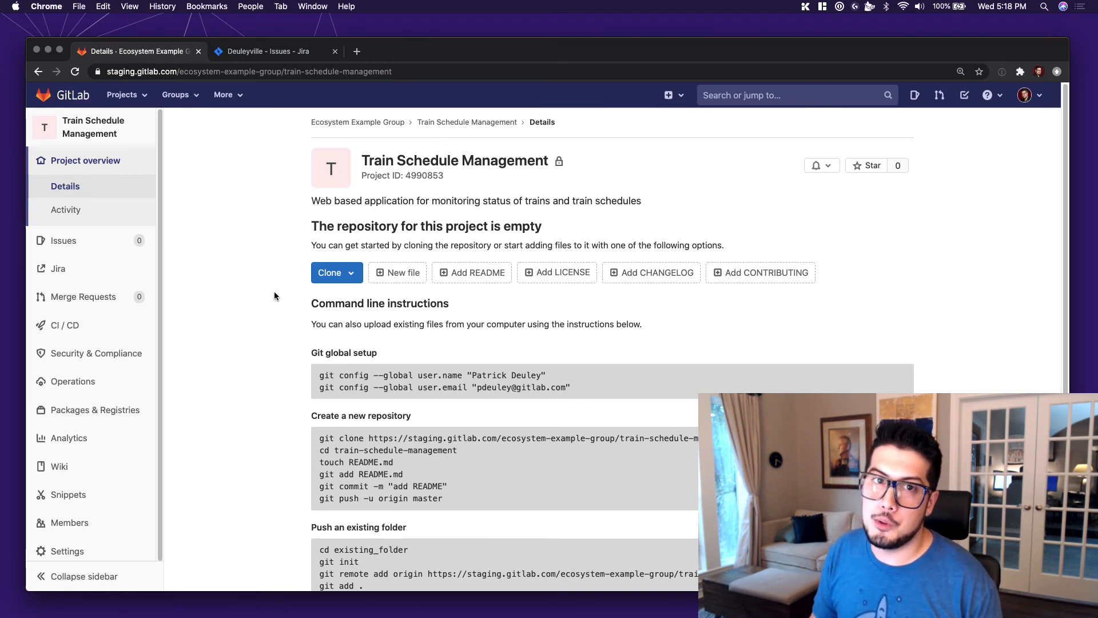